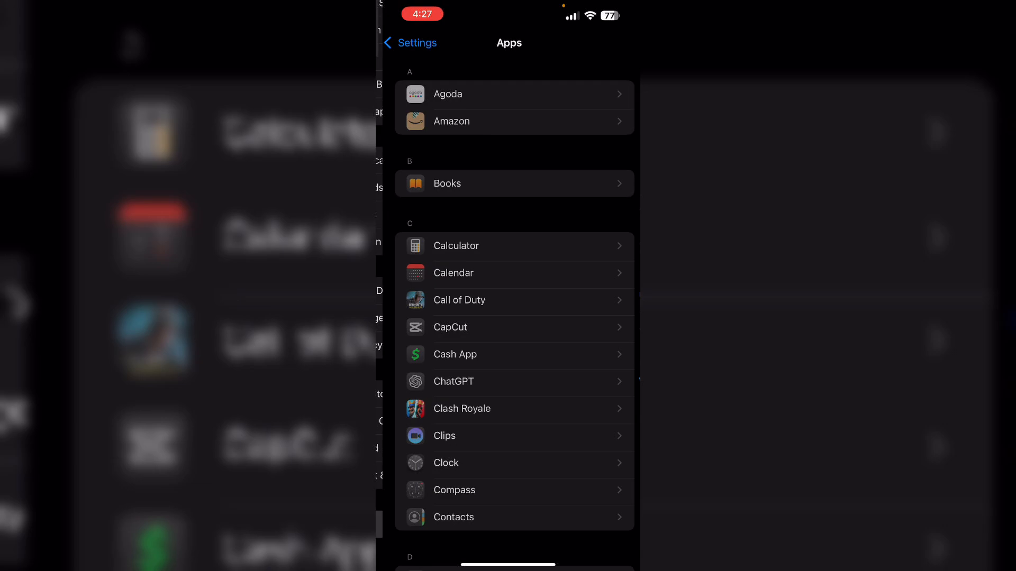
- Bring up the Cash App removal prompt, offering Delete App or Remove from Home Screen
left_click(509, 43)
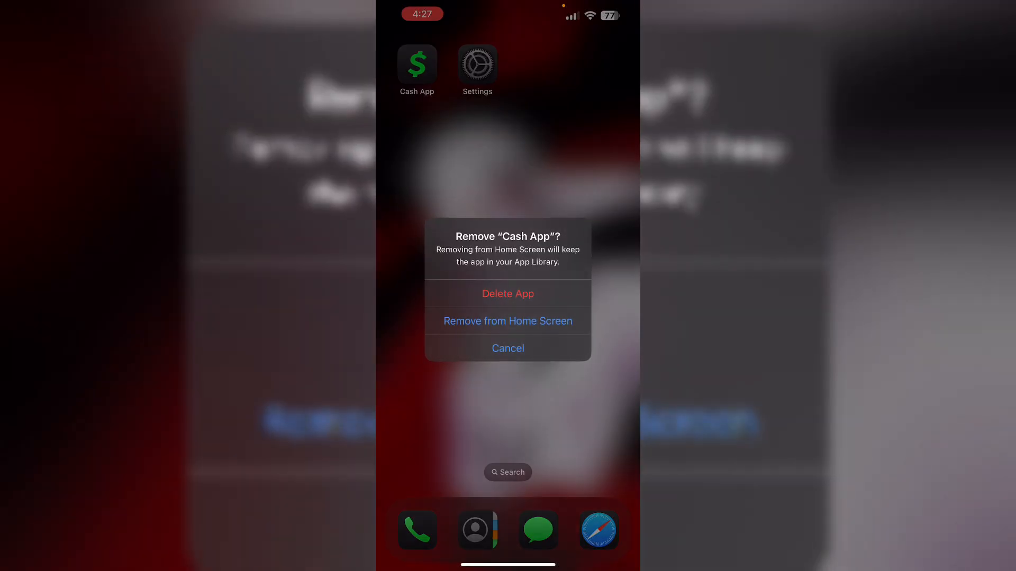
- Cancel the Remove "Cash App"? alert so the icon stays on the Home Screen
left_click(508, 349)
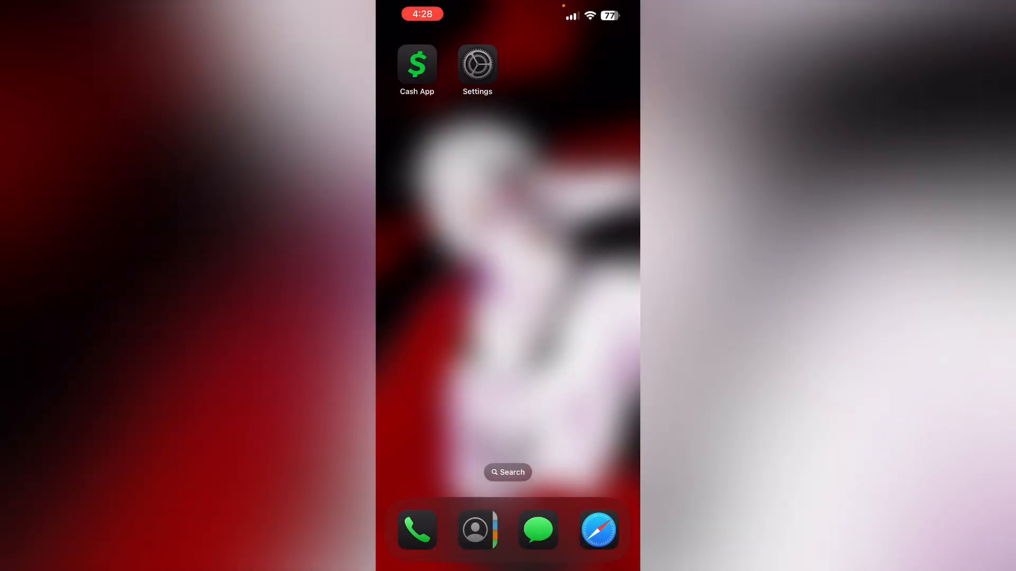